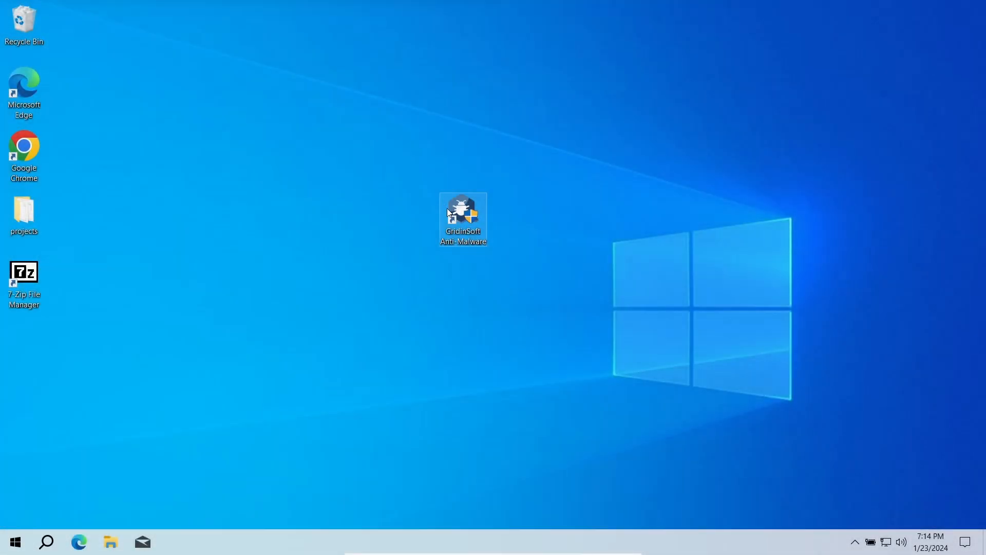
- Launch Gridinsoft Anti-Malware from the desktop shortcut and run a full scan listing four threats
{"action": "double_click", "coordinate": [463, 217]}
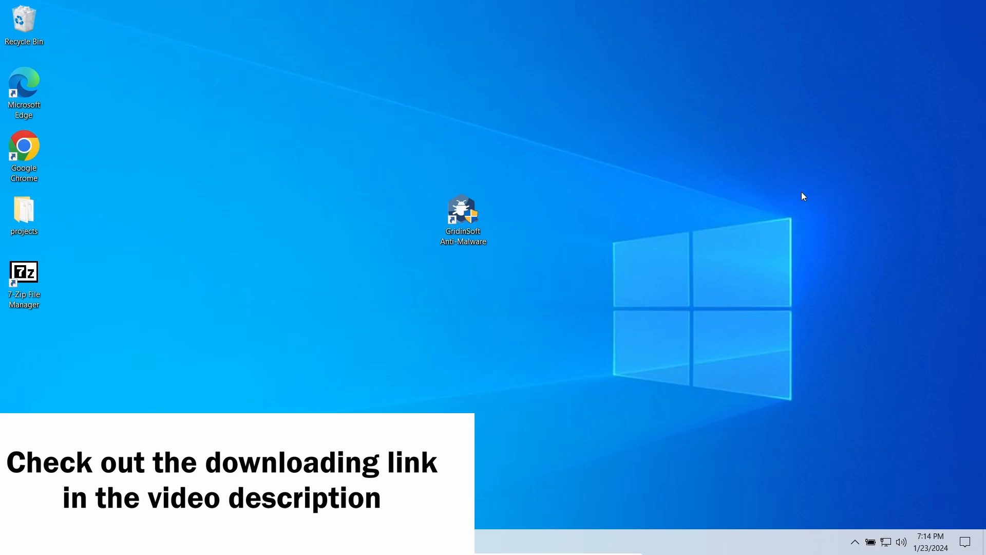
{"action": "double_click", "coordinate": [463, 214]}
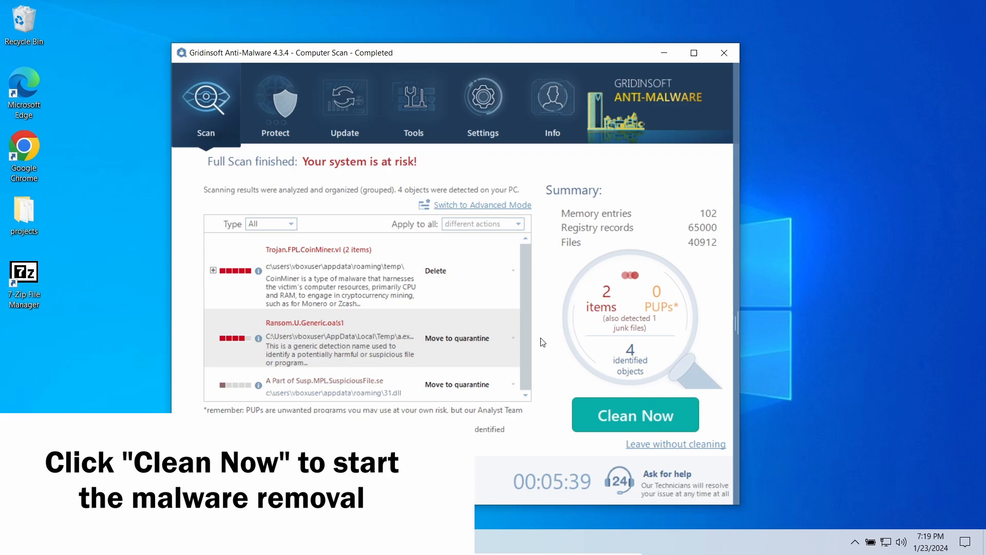
{"action": "mouse_move", "coordinate": [641, 424]}
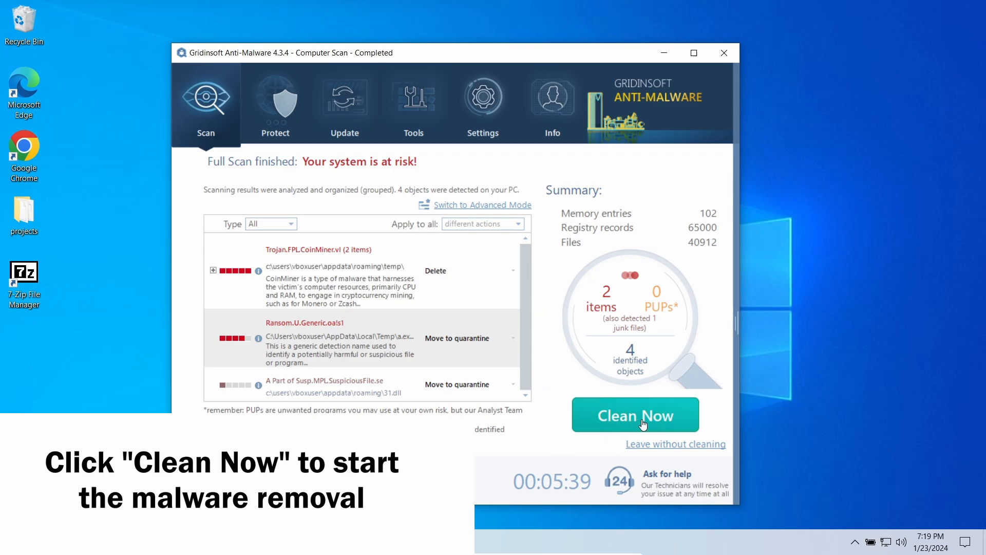
- Clean all four detected threats and close the finished Removal Process summary
{"action": "left_click", "coordinate": [635, 414]}
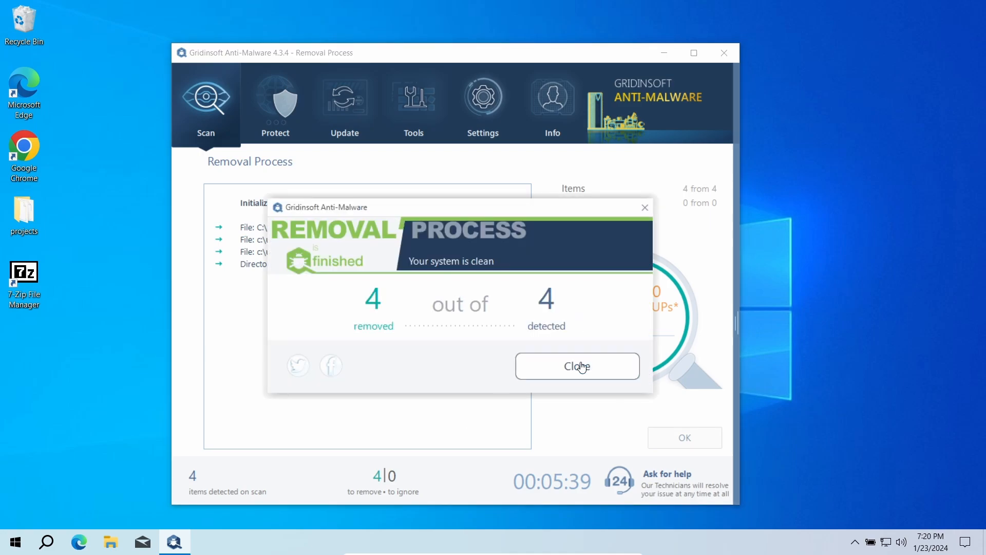
{"action": "left_click", "coordinate": [577, 366]}
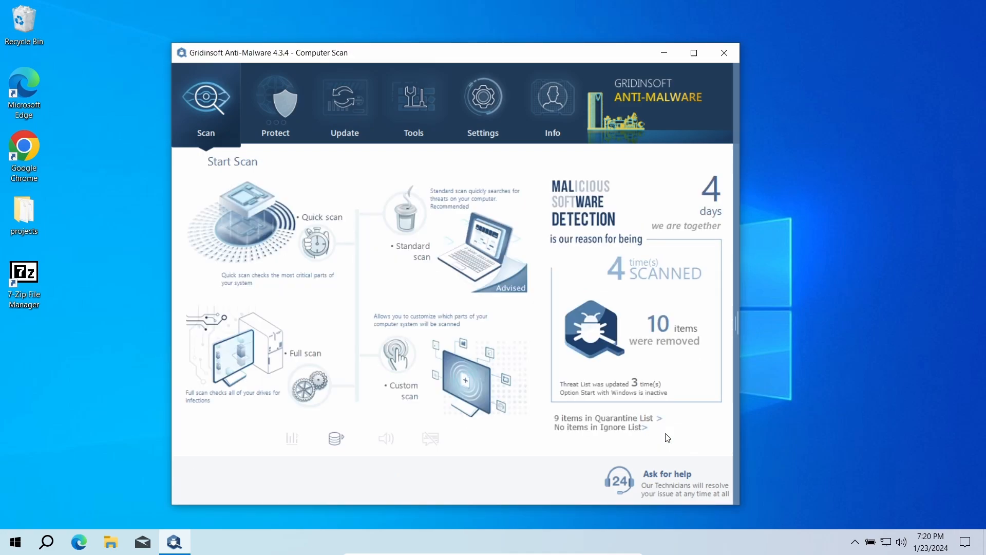